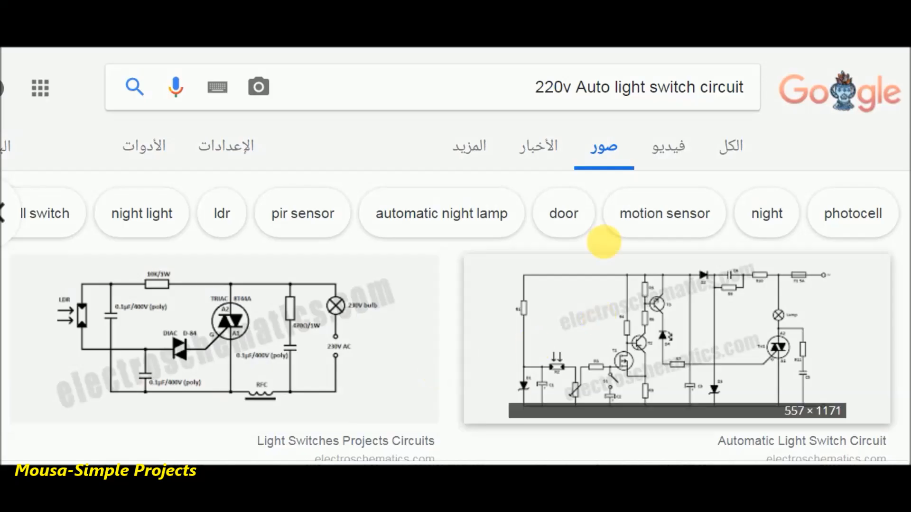
pyautogui.moveTo(664, 87)
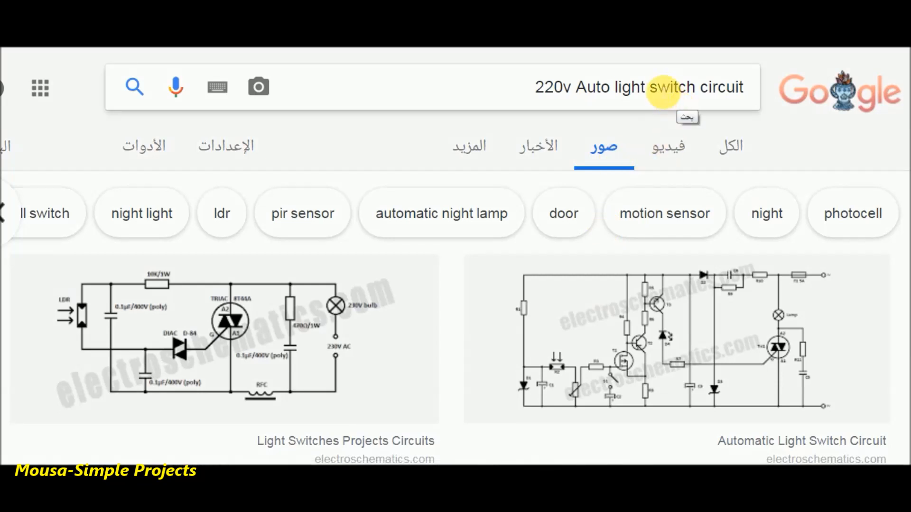
pyautogui.moveTo(671, 87)
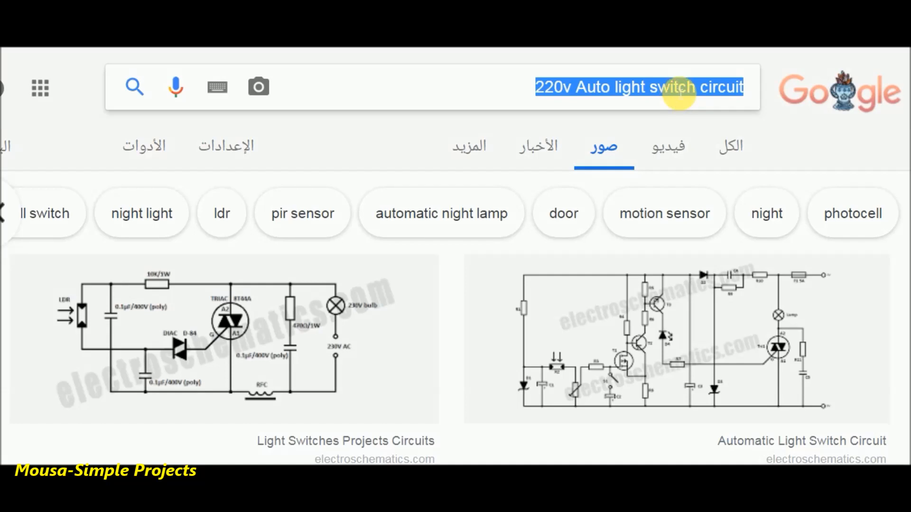
pyautogui.scroll(-3)
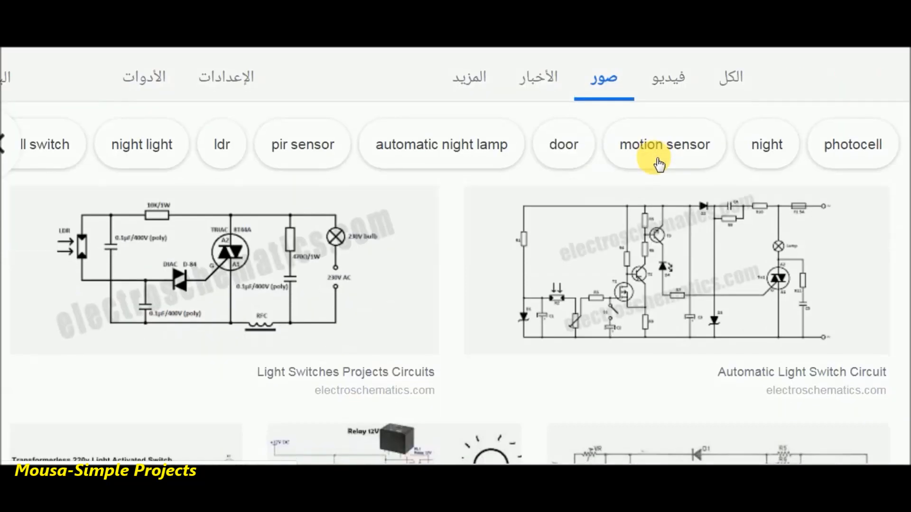
pyautogui.scroll(-3)
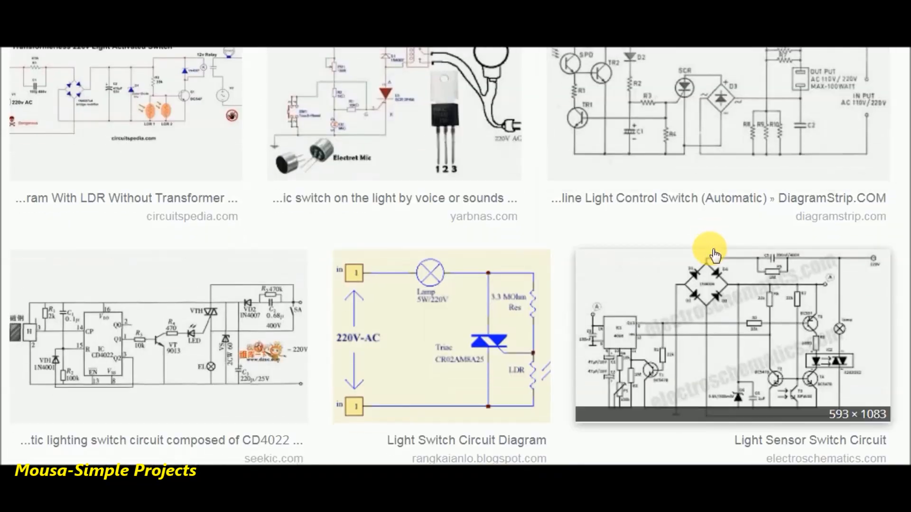